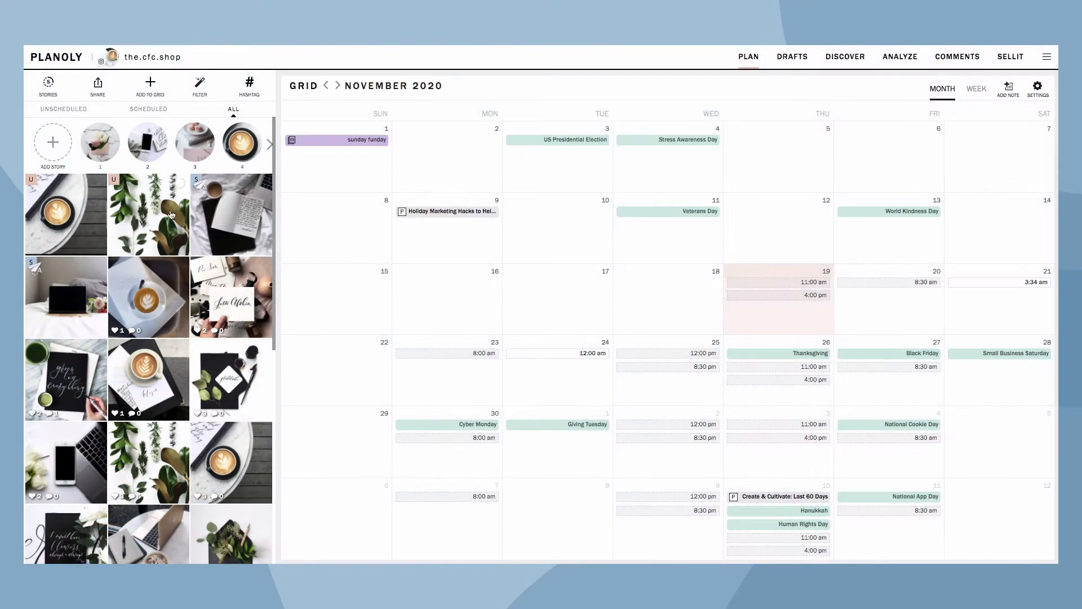
Schedule the greenery photo's post for Nov 20, 2020 at 04:45 am.
{"action": "left_click", "coordinate": [149, 215]}
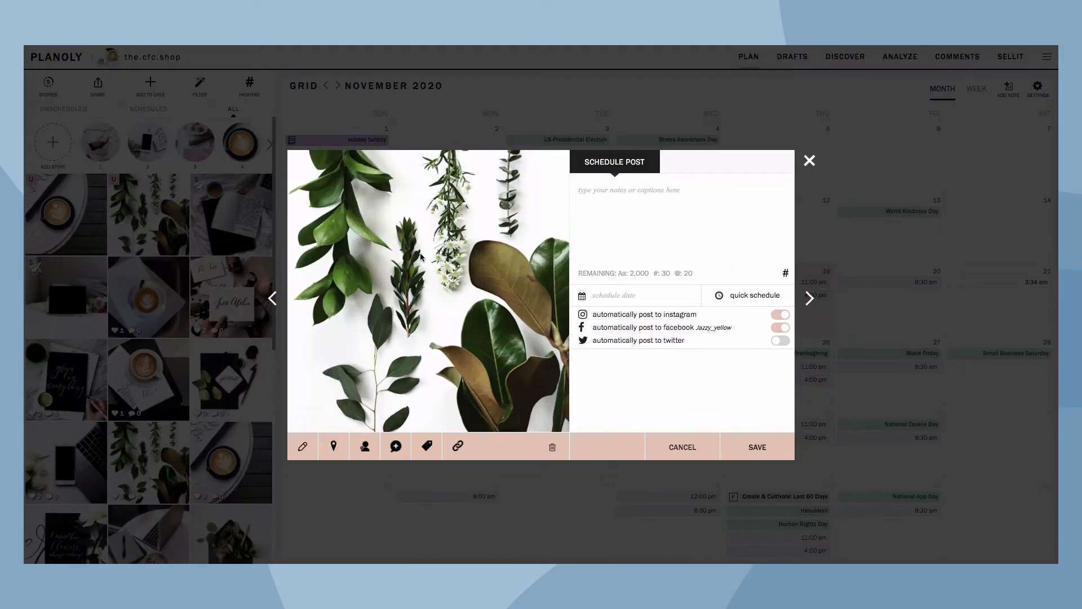
{"action": "left_click", "coordinate": [635, 295]}
{"action": "type", "text": "Nov 20, 2020 04:30 am"}
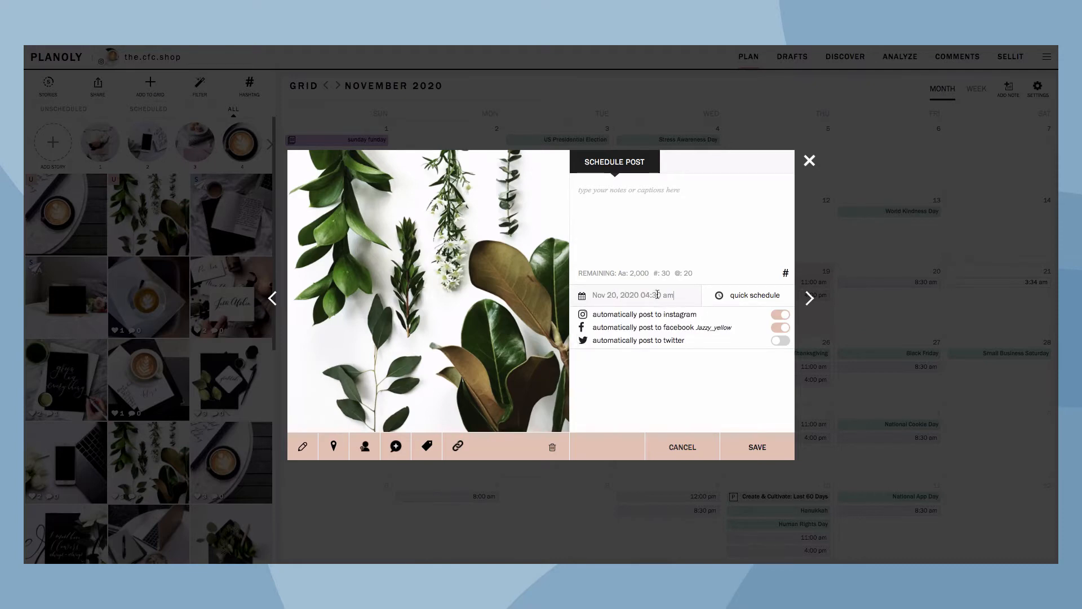
{"action": "left_click", "coordinate": [630, 295]}
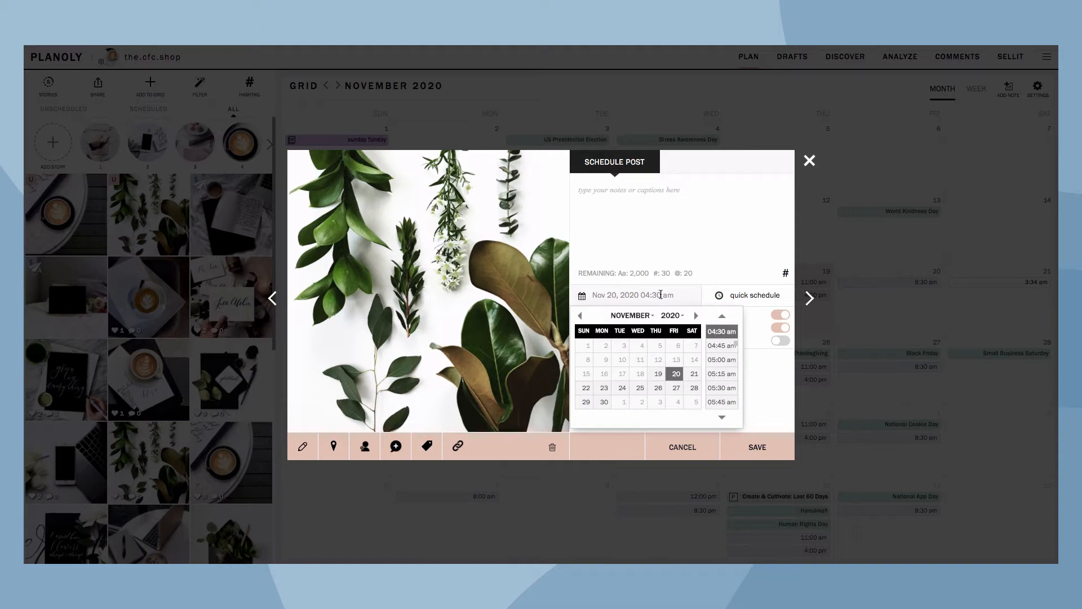
{"action": "left_click", "coordinate": [722, 345]}
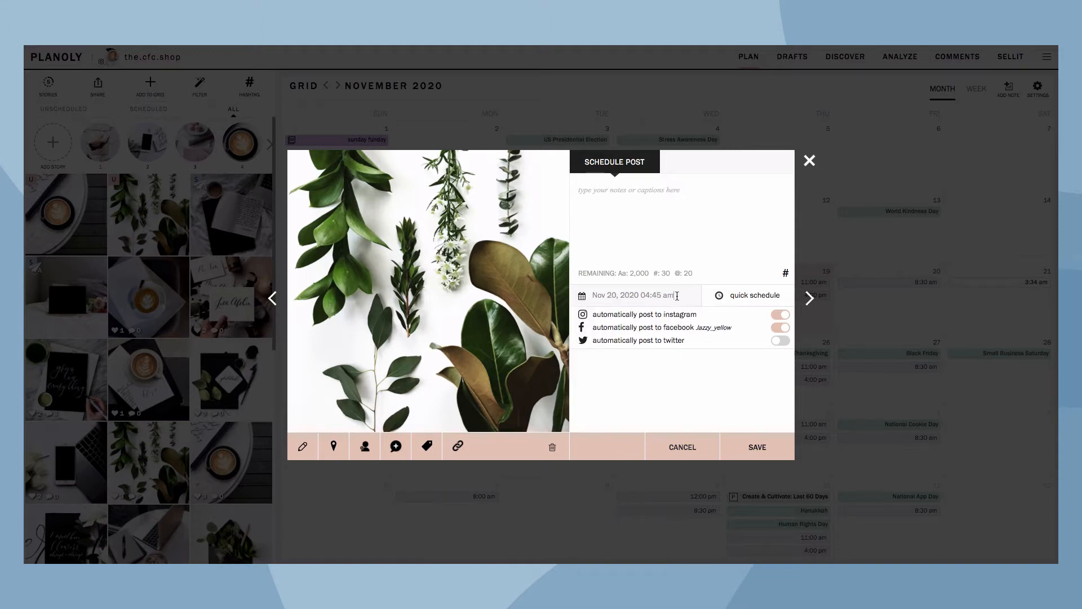
{"action": "left_click", "coordinate": [753, 296]}
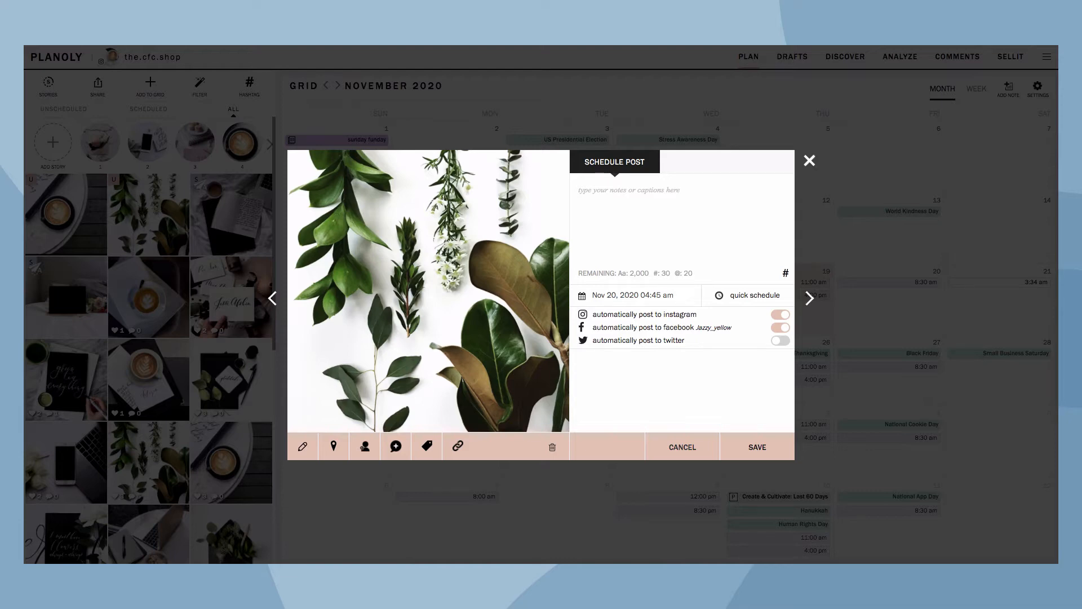
Keep auto-posting on for Instagram only, with Facebook and Twitter switched off.
{"action": "left_click", "coordinate": [781, 327]}
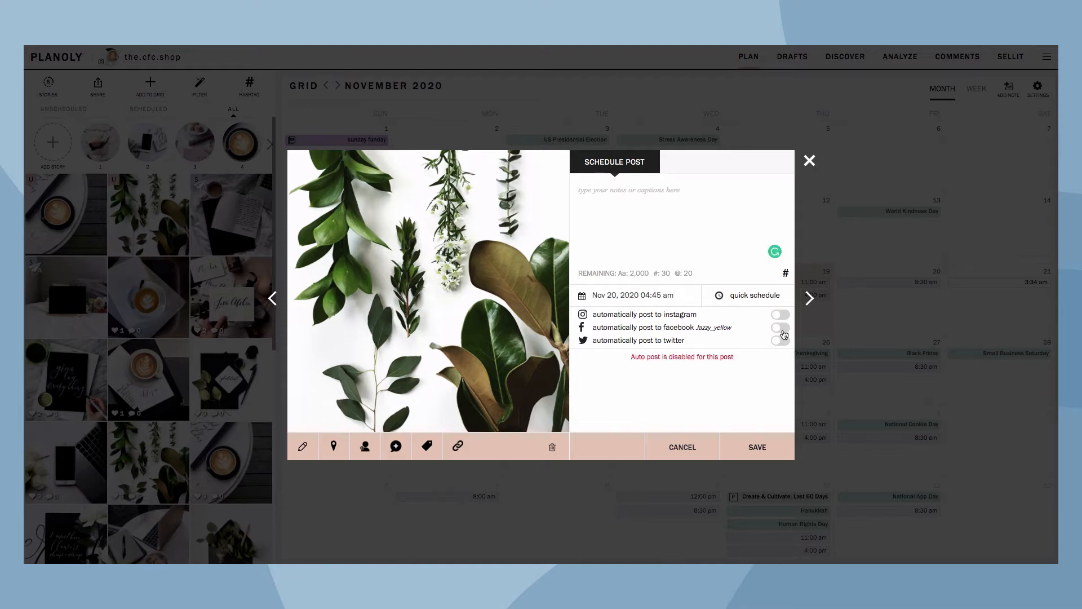
{"action": "left_click", "coordinate": [781, 314]}
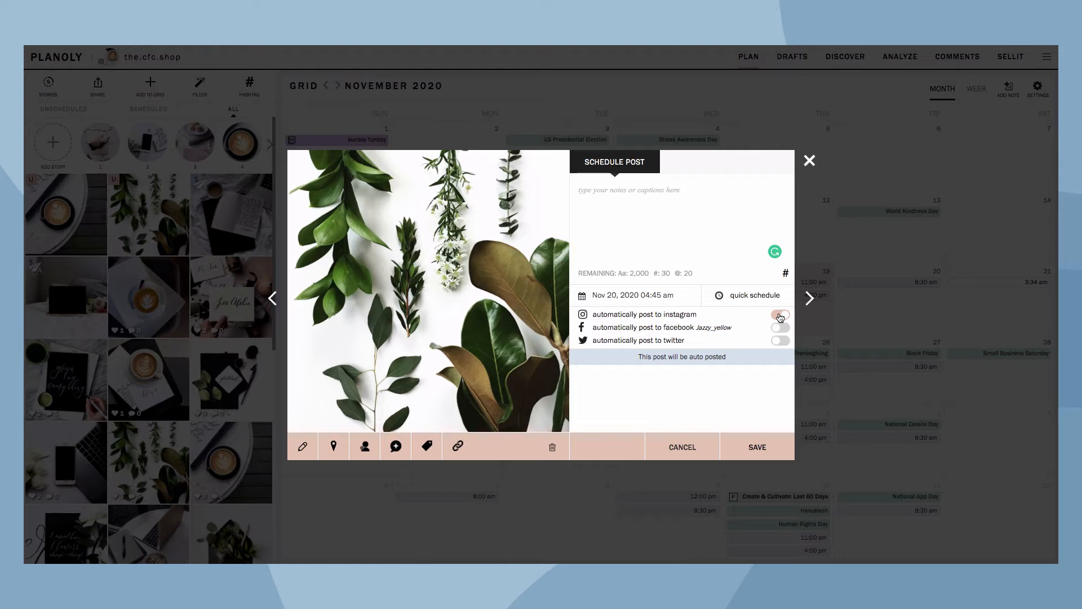
{"action": "left_click", "coordinate": [781, 316]}
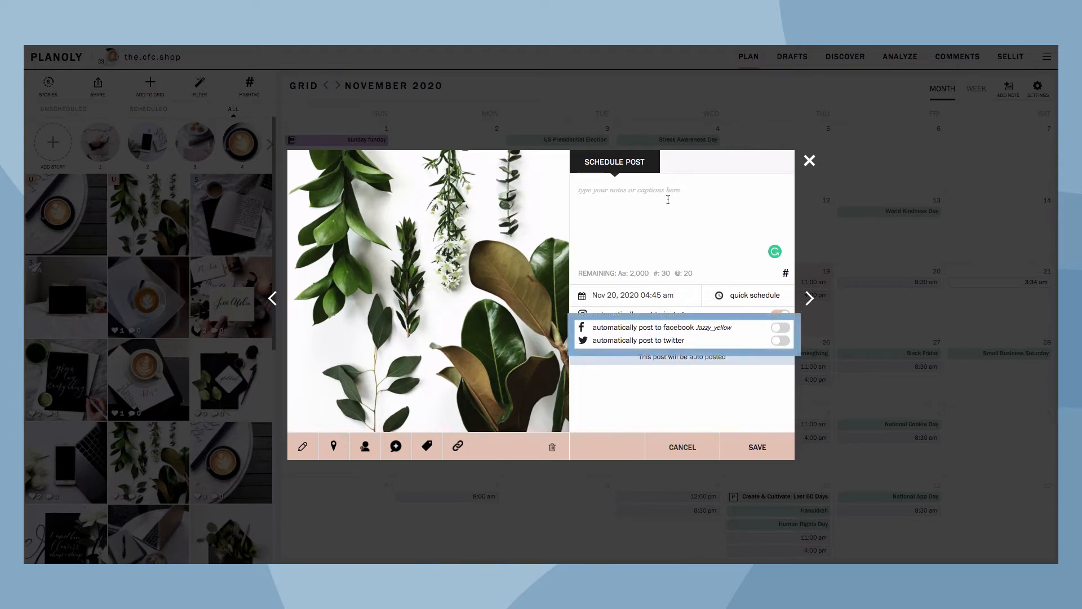
Caption the post 'greens!' plus #flowers #spring #flowerpower #bloom #leaves #fresh.
{"action": "type", "text": "greens"}
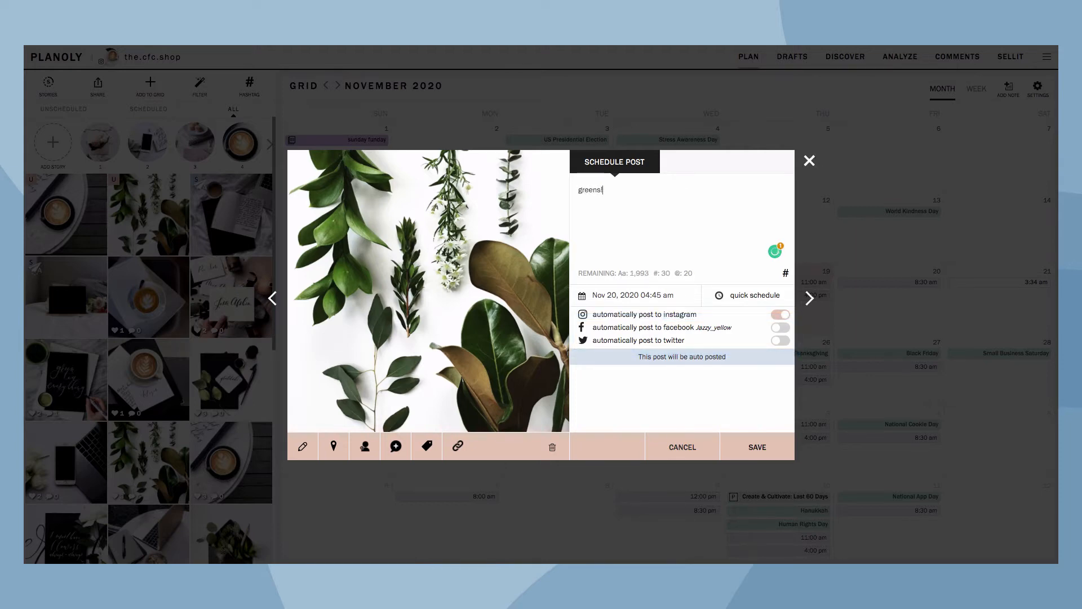
{"action": "type", "text": "!"}
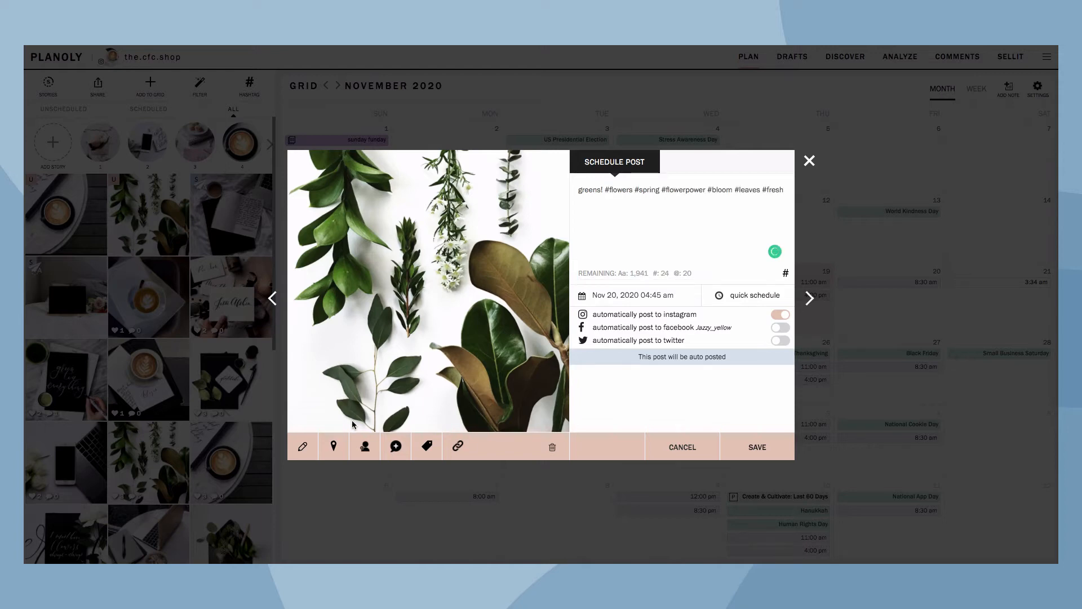
{"action": "mouse_move", "coordinate": [303, 445]}
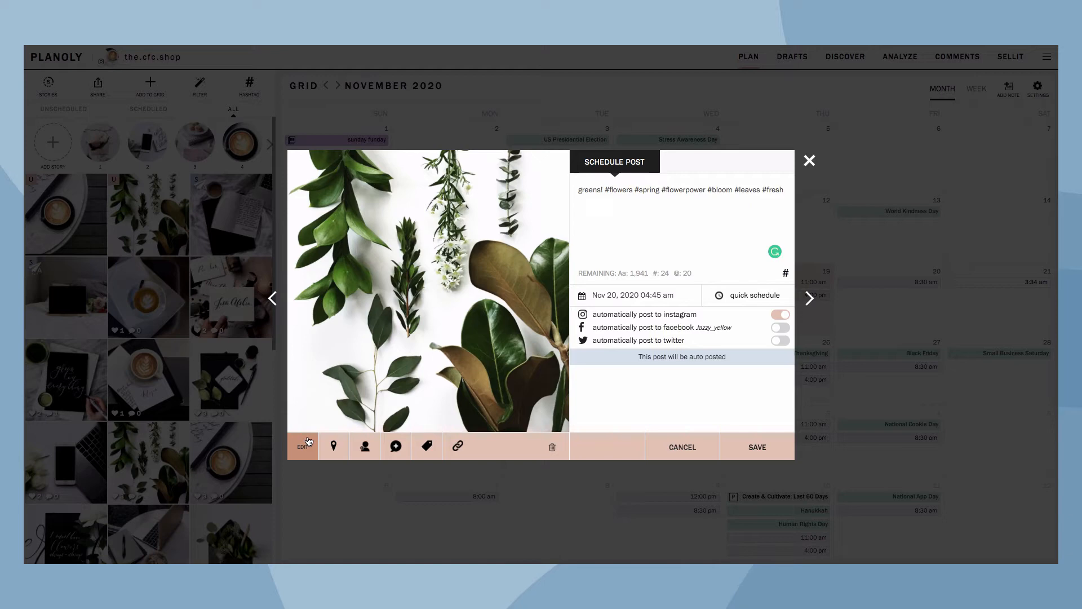
{"action": "left_click", "coordinate": [302, 446]}
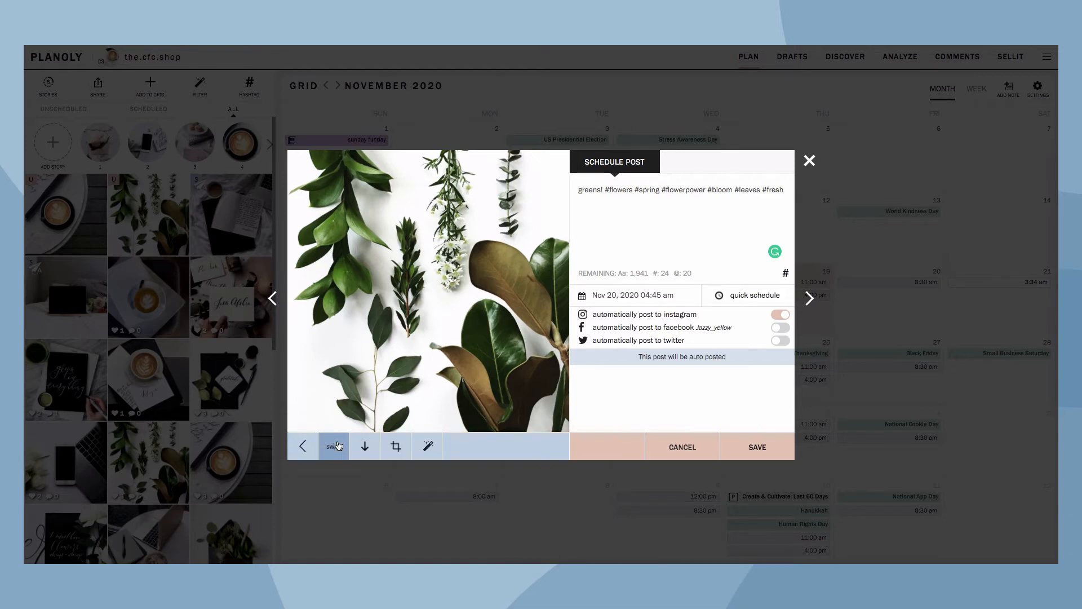
{"action": "mouse_move", "coordinate": [394, 446]}
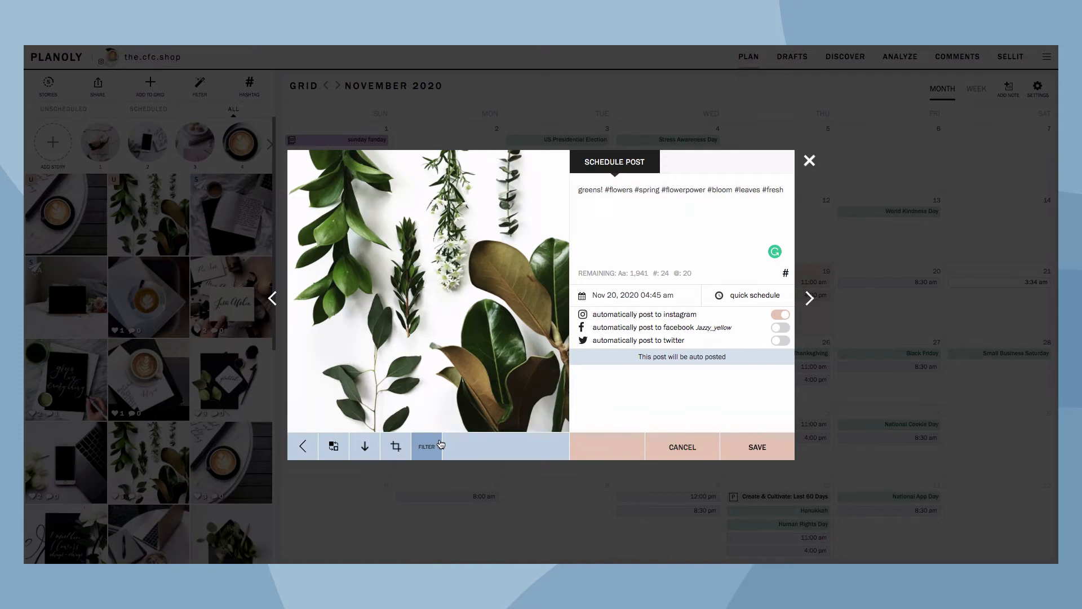
{"action": "left_click", "coordinate": [301, 446]}
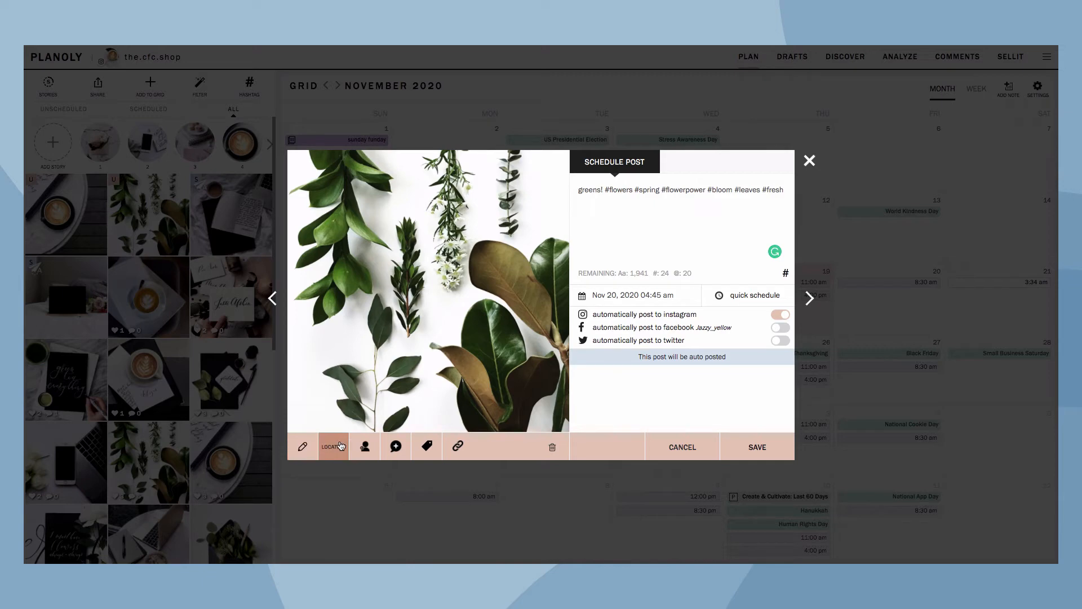
Search 'miami' and set the post location to Miami, Florida.
{"action": "left_click", "coordinate": [333, 446]}
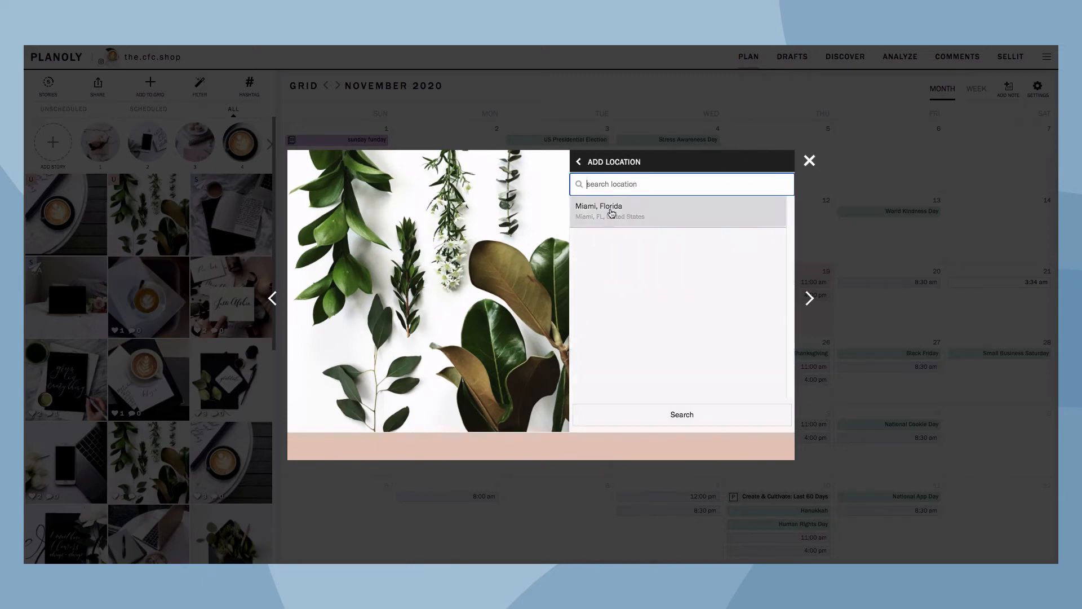
{"action": "type", "text": "miami"}
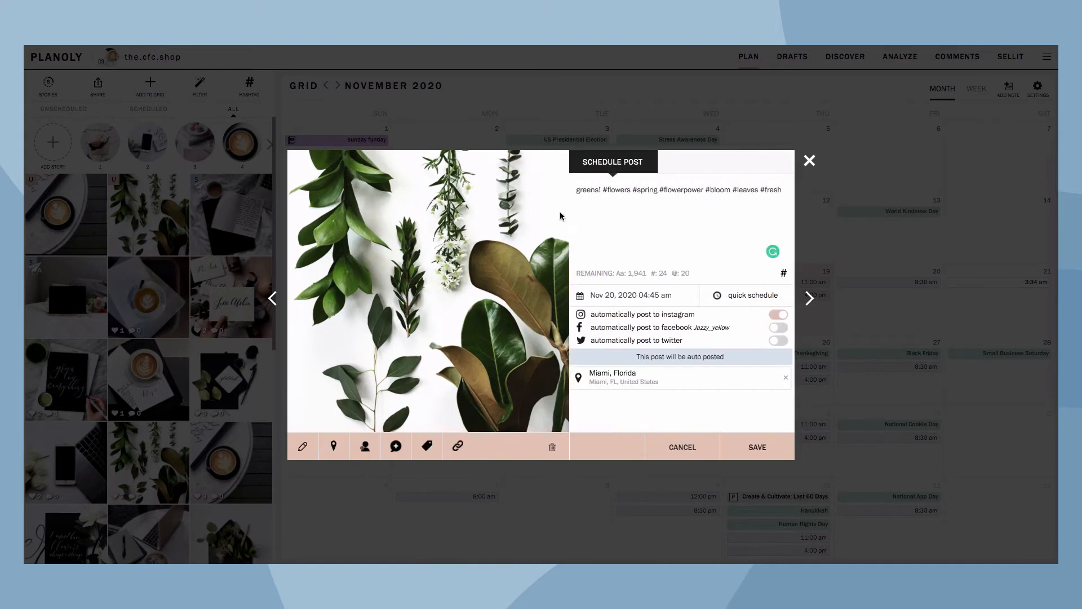
{"action": "left_click", "coordinate": [363, 446]}
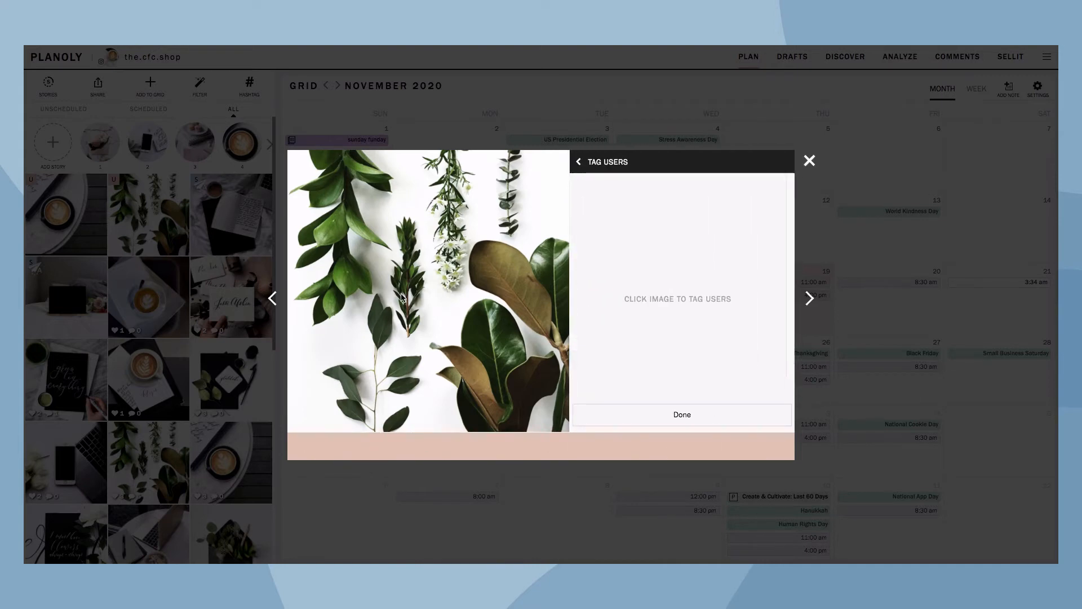
Tag the user 'planoly' on the left side of the photo.
{"action": "left_click", "coordinate": [400, 297]}
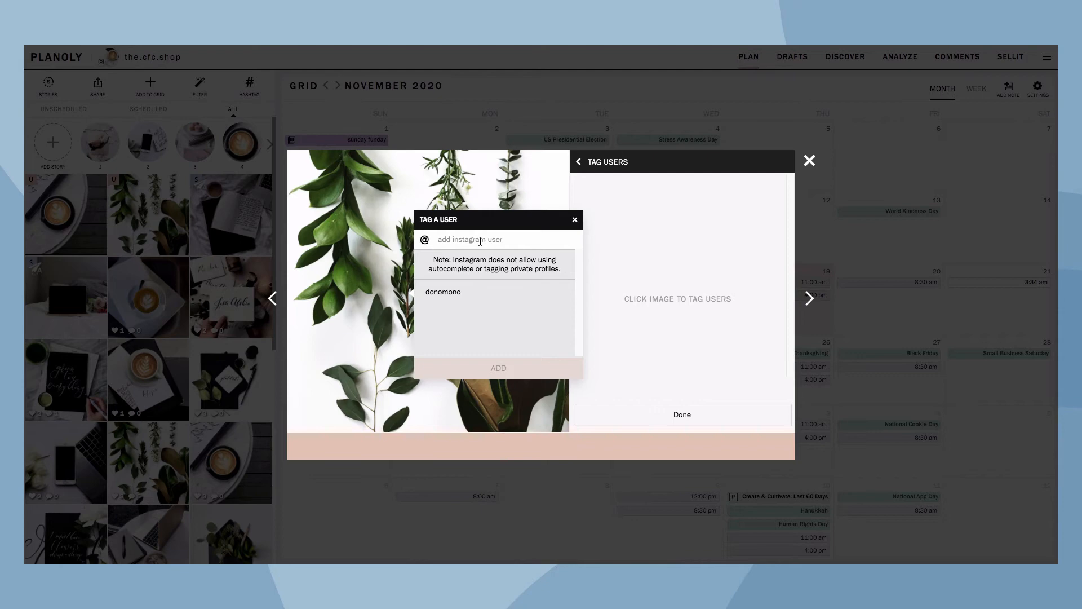
{"action": "type", "text": "planoly"}
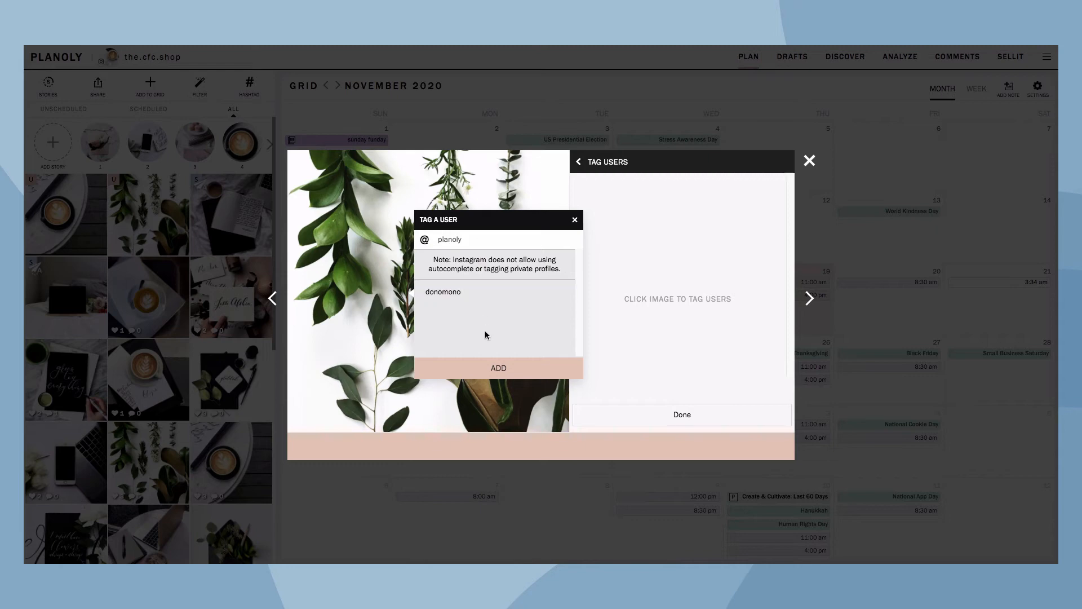
{"action": "left_click", "coordinate": [499, 367]}
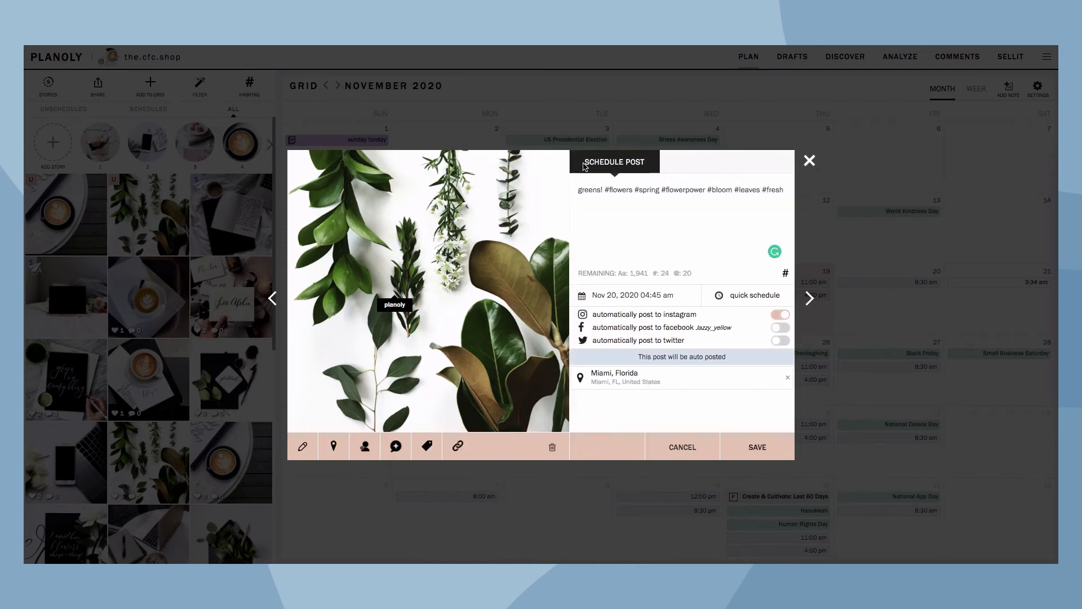
{"action": "left_click", "coordinate": [396, 446]}
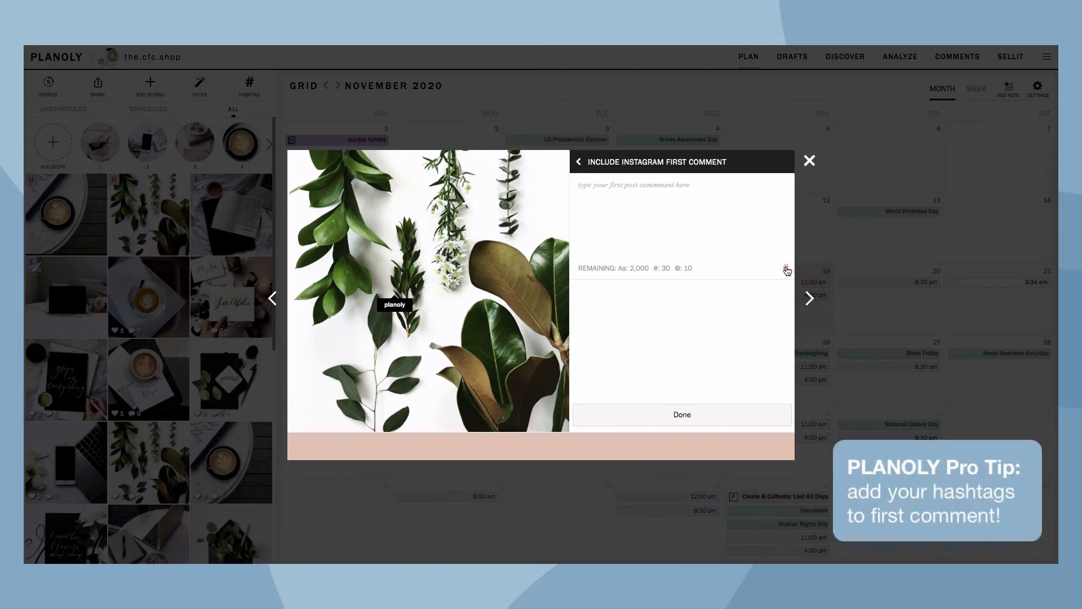
Add the flowers hashtag group as the post's first comment.
{"action": "left_click", "coordinate": [787, 270]}
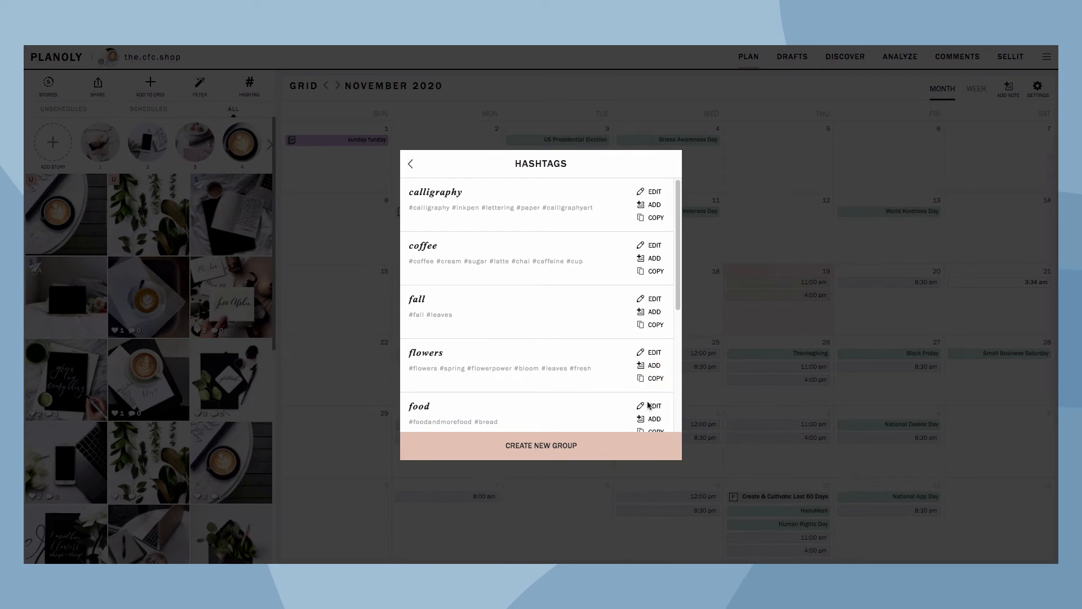
{"action": "left_click", "coordinate": [653, 366]}
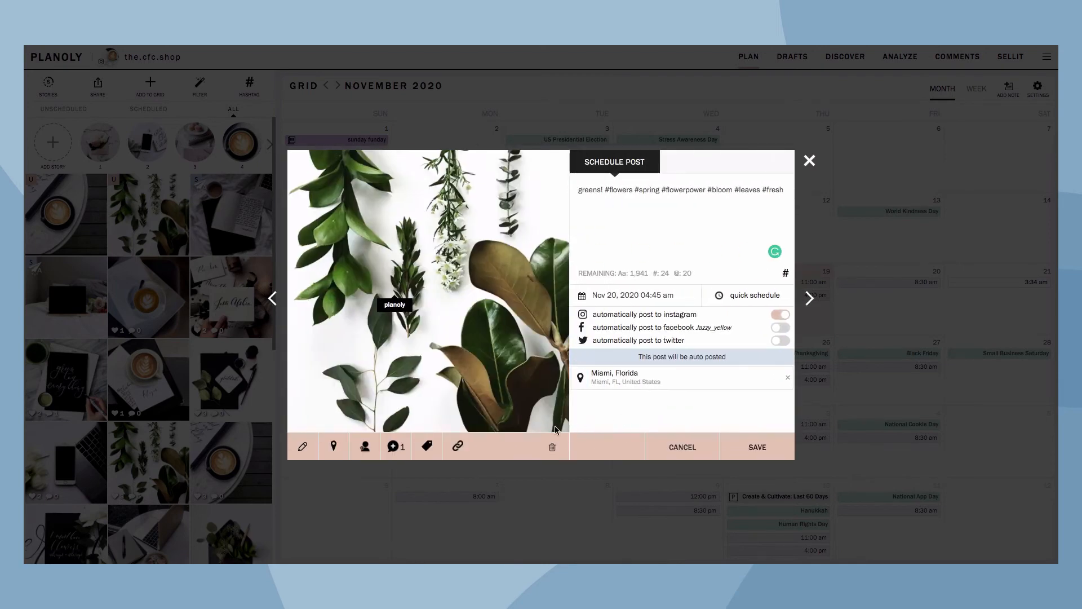
{"action": "left_click", "coordinate": [426, 446]}
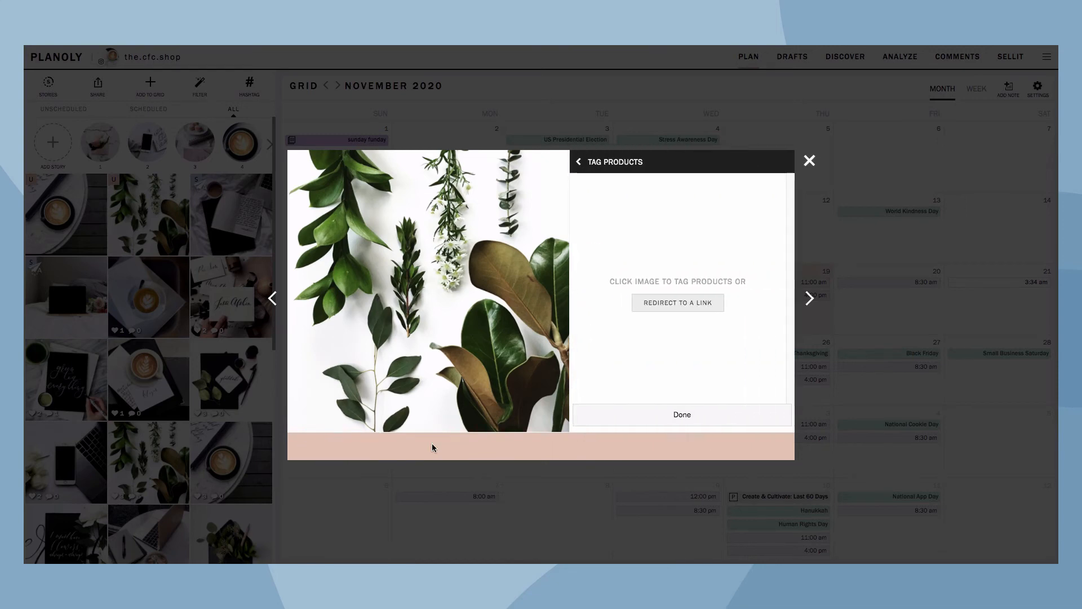
Tag the Yellow Hat product, then replace it with a planoly.com direct link.
{"action": "left_click", "coordinate": [447, 287]}
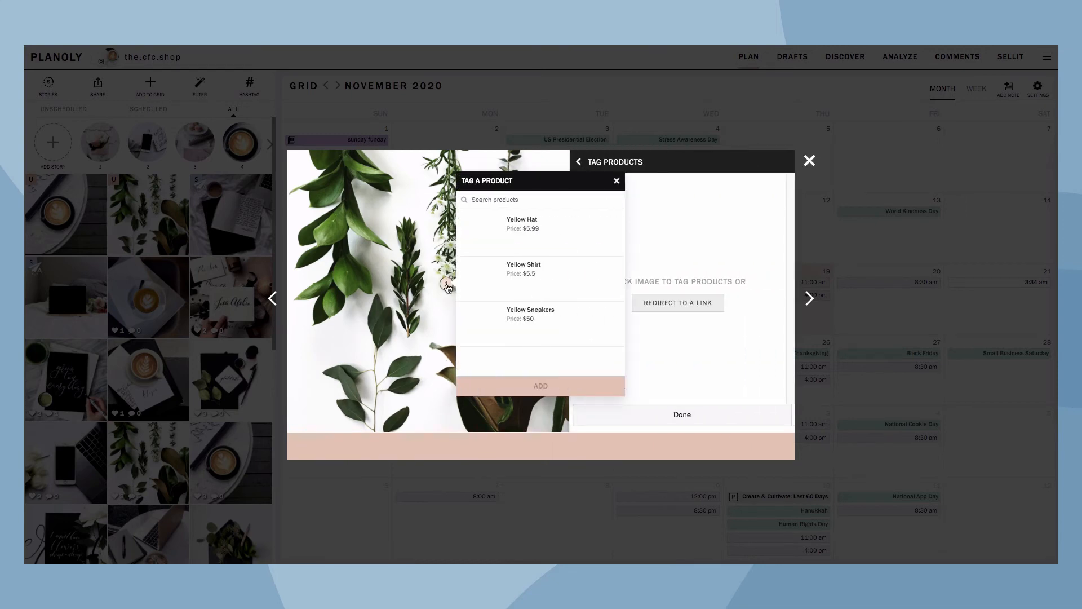
{"action": "left_click", "coordinate": [540, 224]}
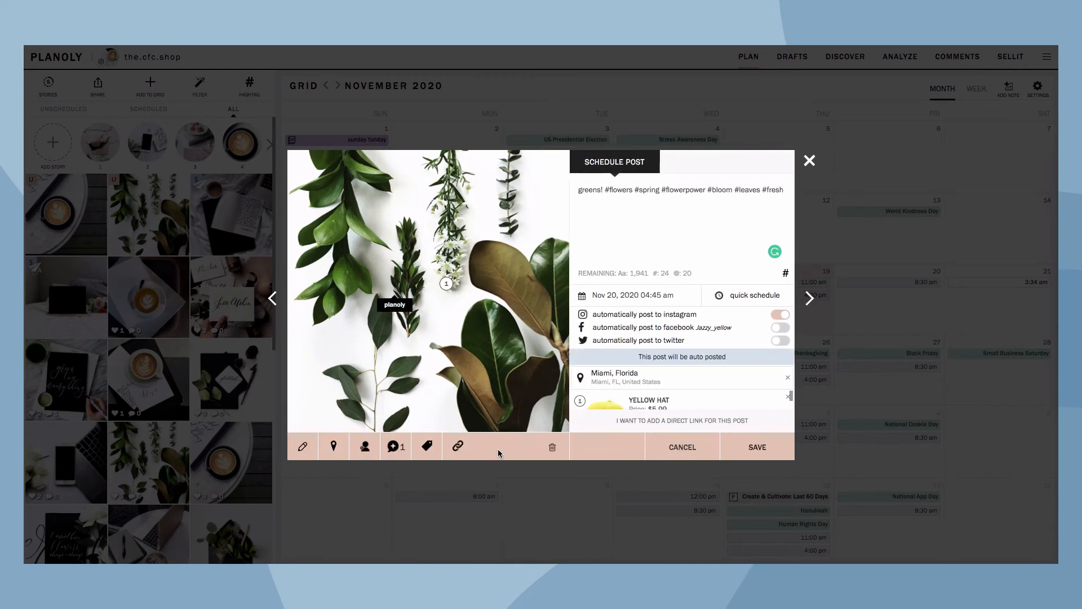
{"action": "left_click", "coordinate": [458, 447]}
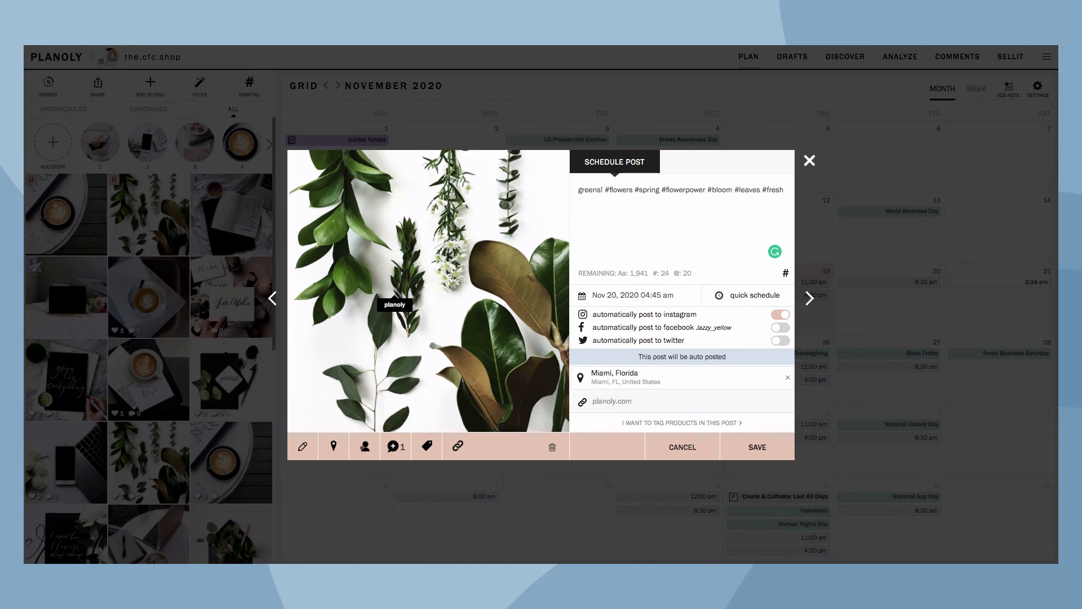
{"action": "mouse_move", "coordinate": [722, 475]}
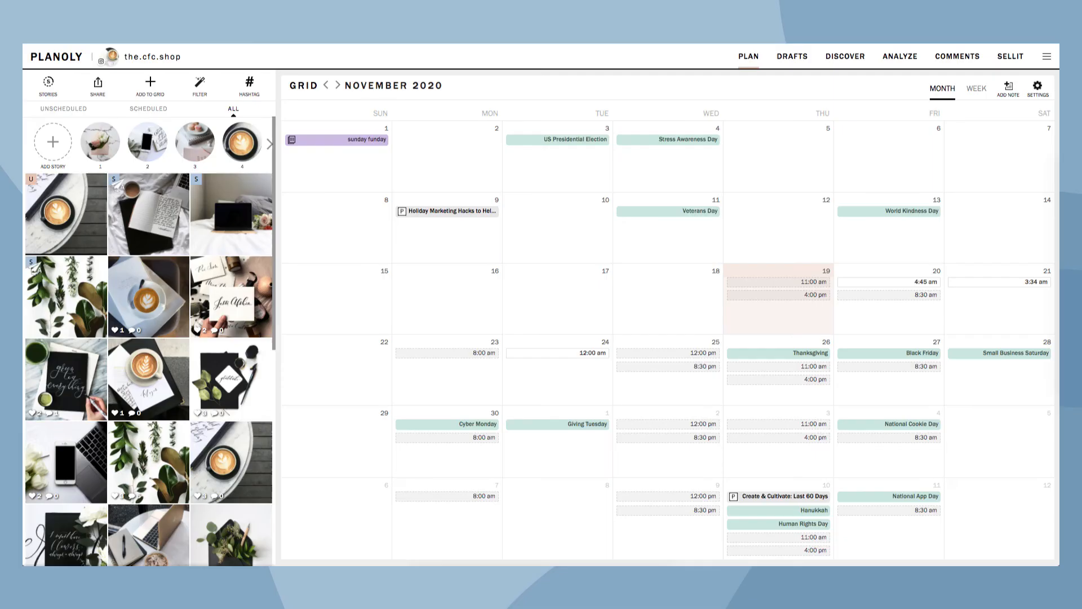
Save the post so it appears on the November calendar at Nov 20, 4:45 am.
{"action": "left_click", "coordinate": [195, 142]}
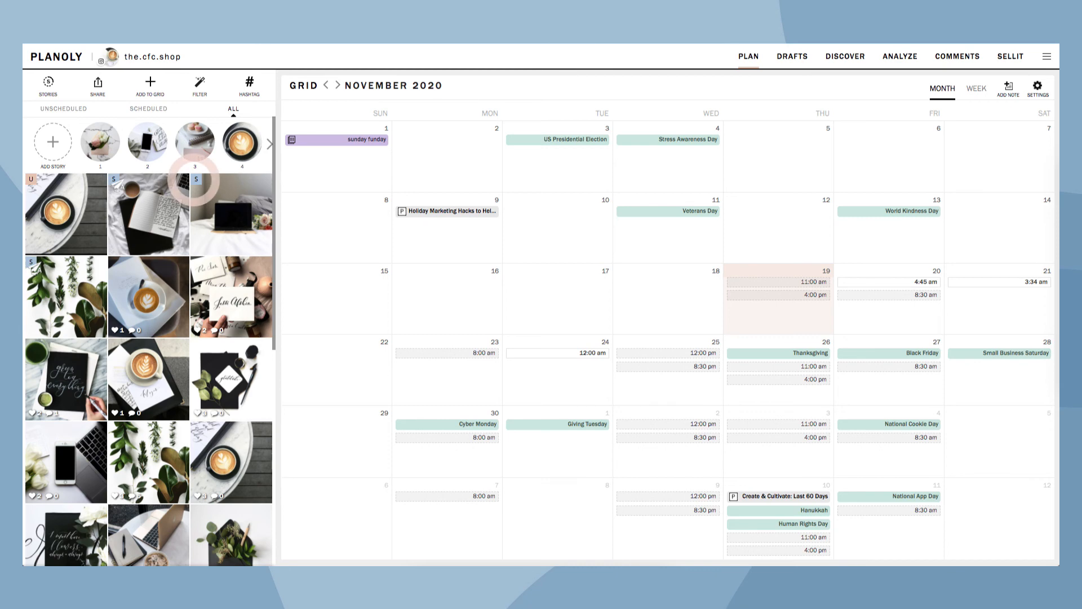